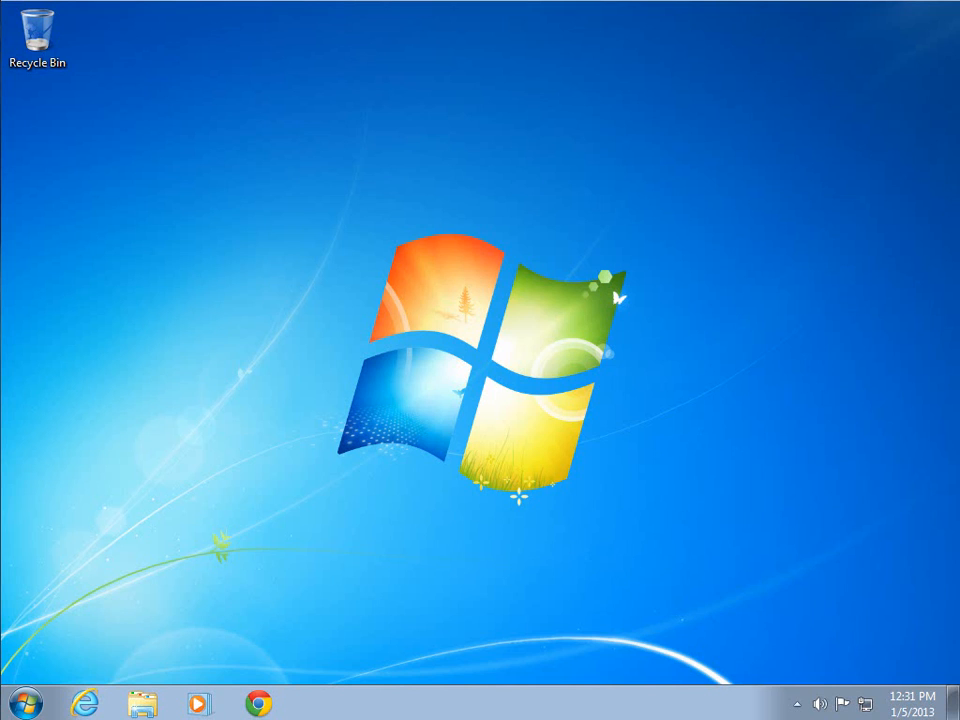
mouse_move(338, 448)
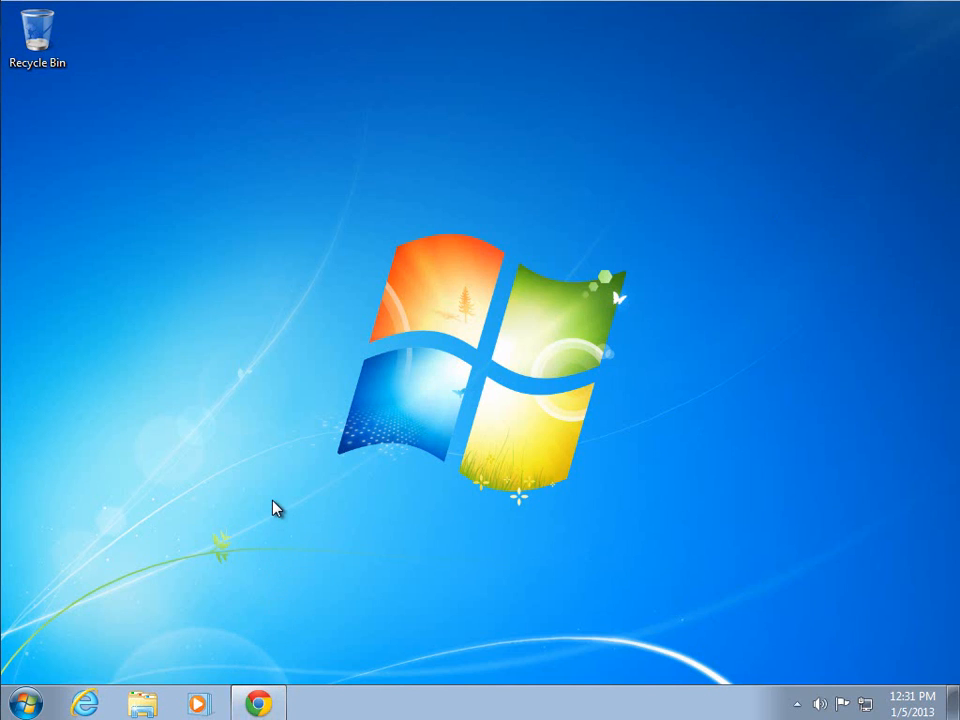
- Search Google in Chrome for 'hg tortoise', clearing the unwanted 'hgtv' autocomplete
left_click(258, 702)
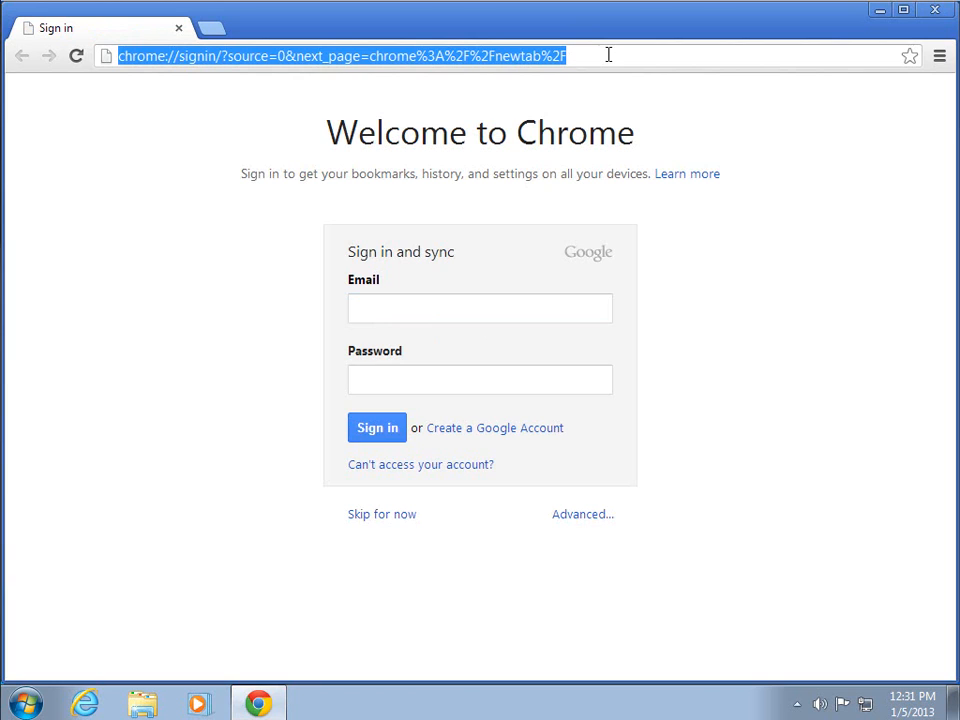
type("hgtv")
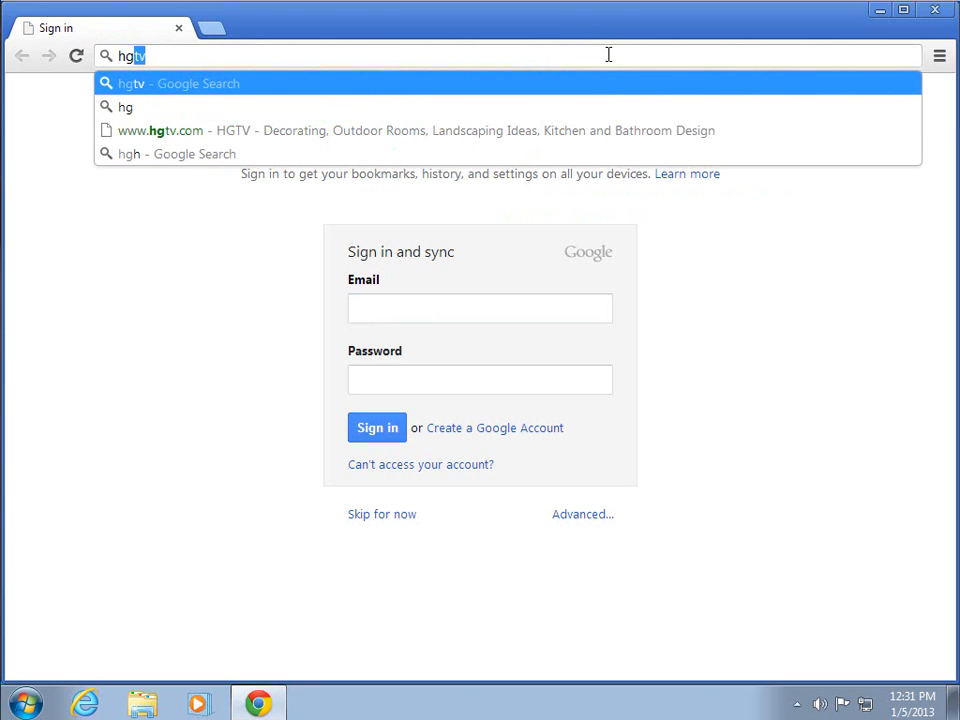
key("BackSpace")
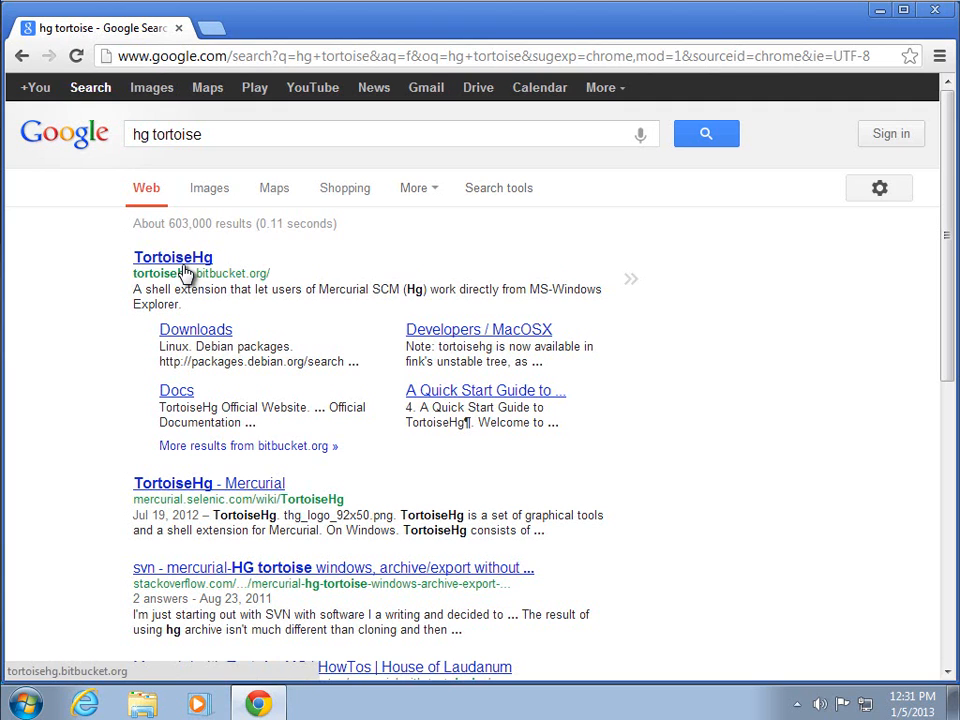
- Download the TortoiseHg 2.6.2 64-bit Windows installer from the project site
left_click(172, 257)
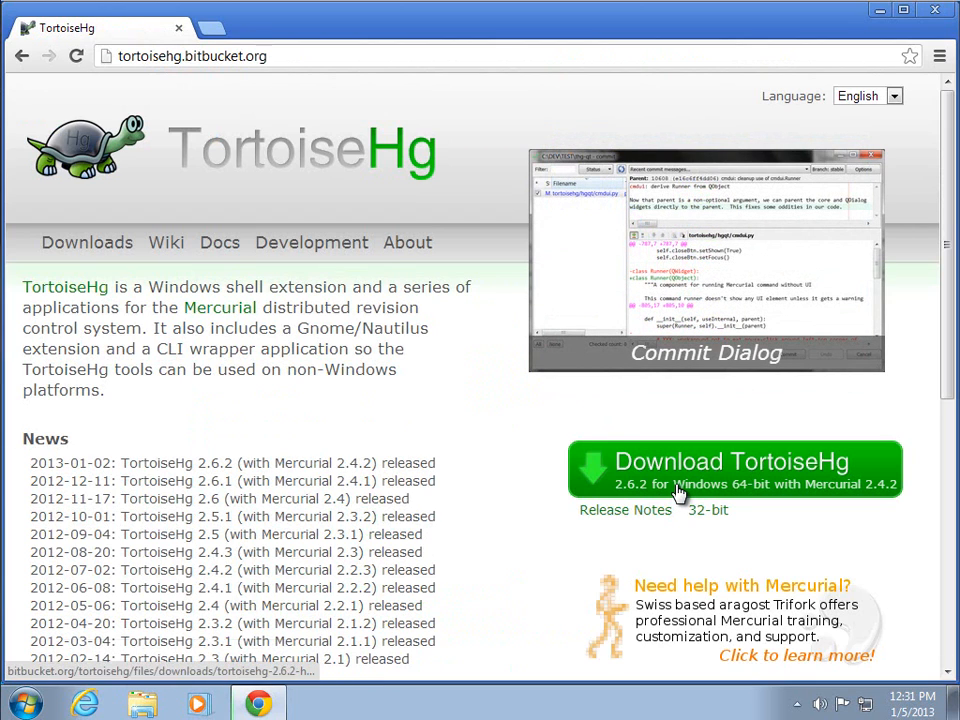
left_click(735, 470)
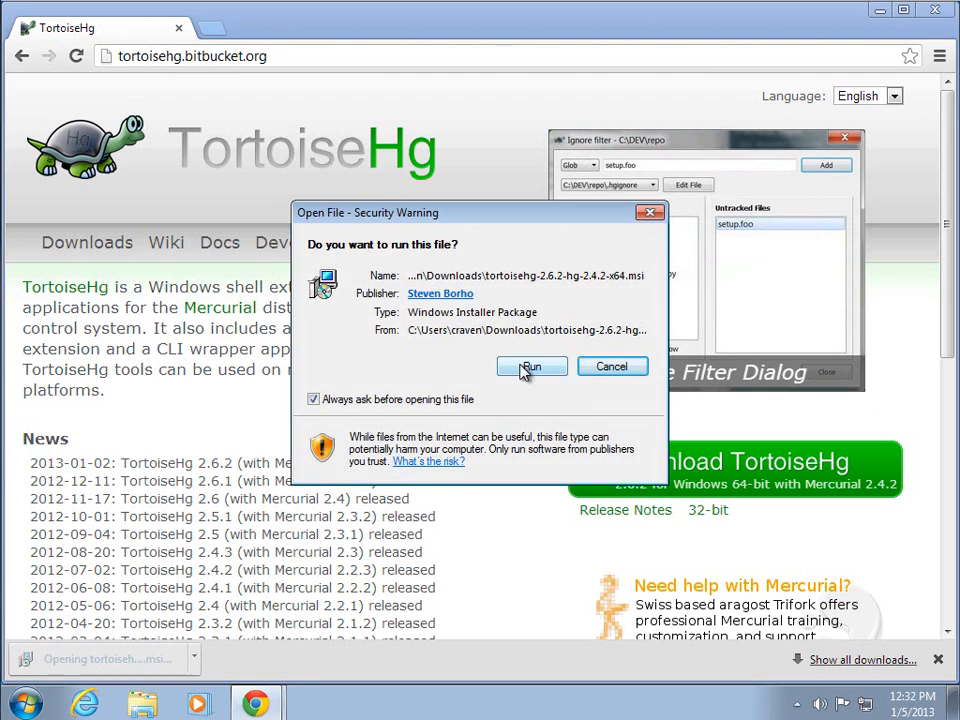
- Run the installer and start installation with the default feature selection
left_click(531, 366)
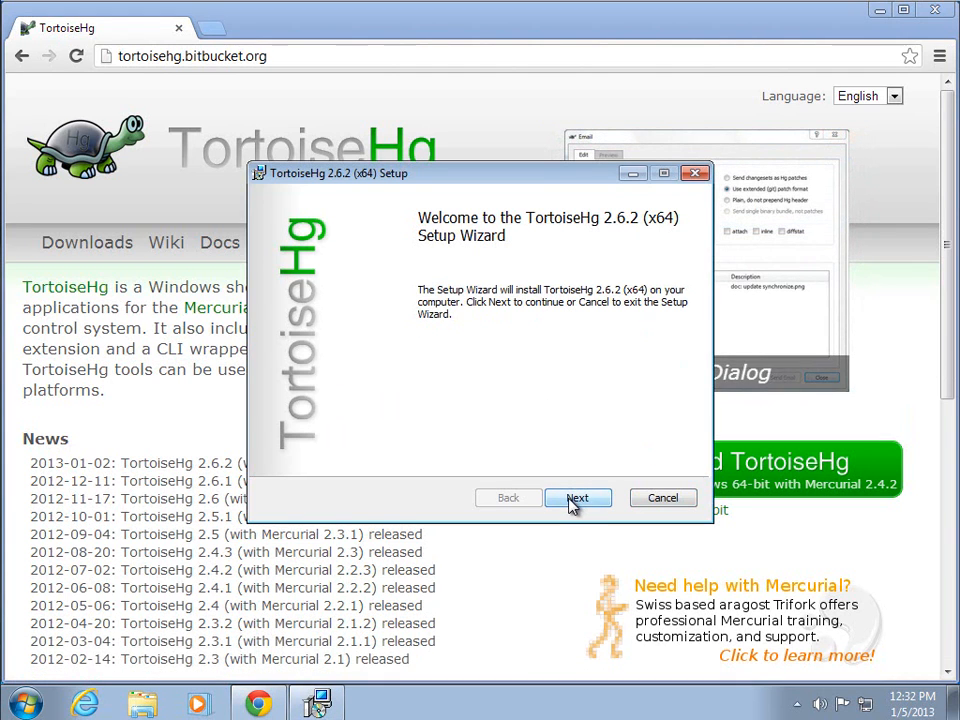
left_click(578, 498)
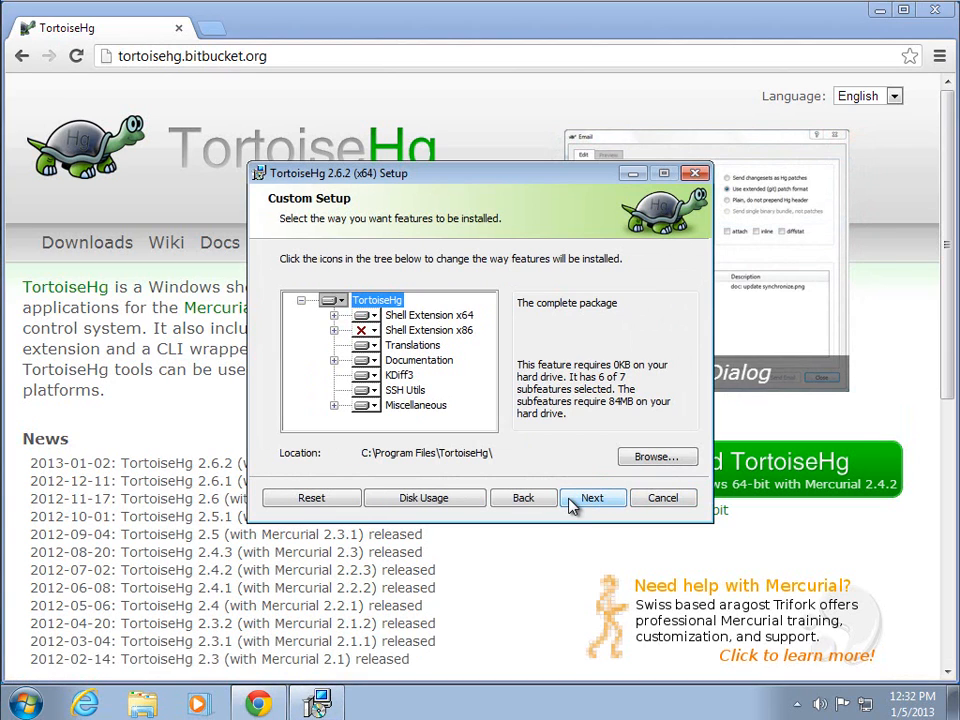
left_click(592, 497)
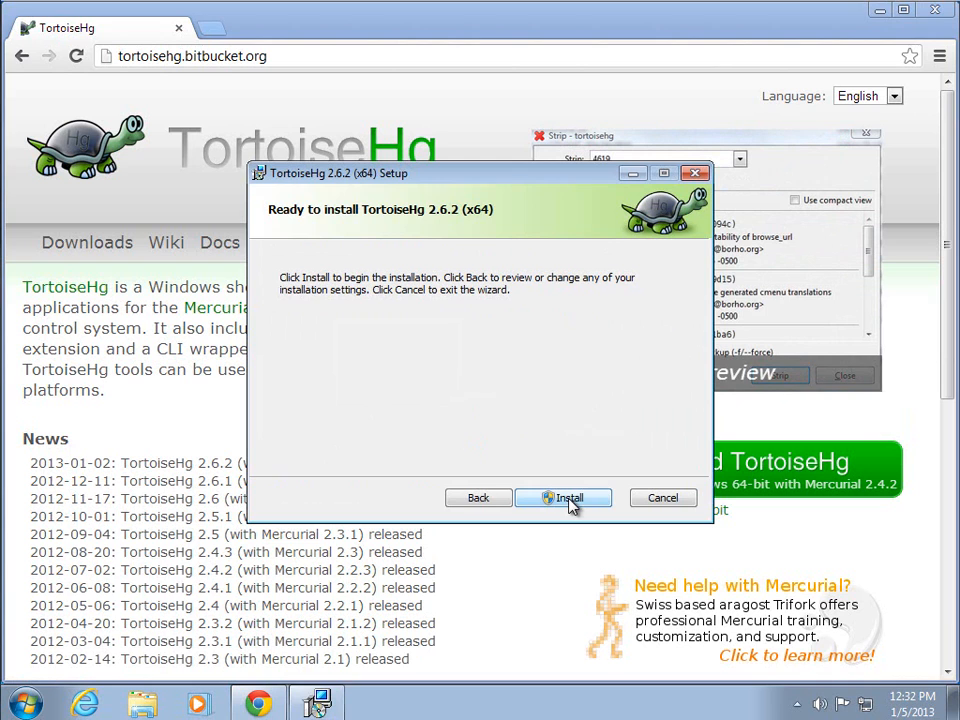
left_click(563, 498)
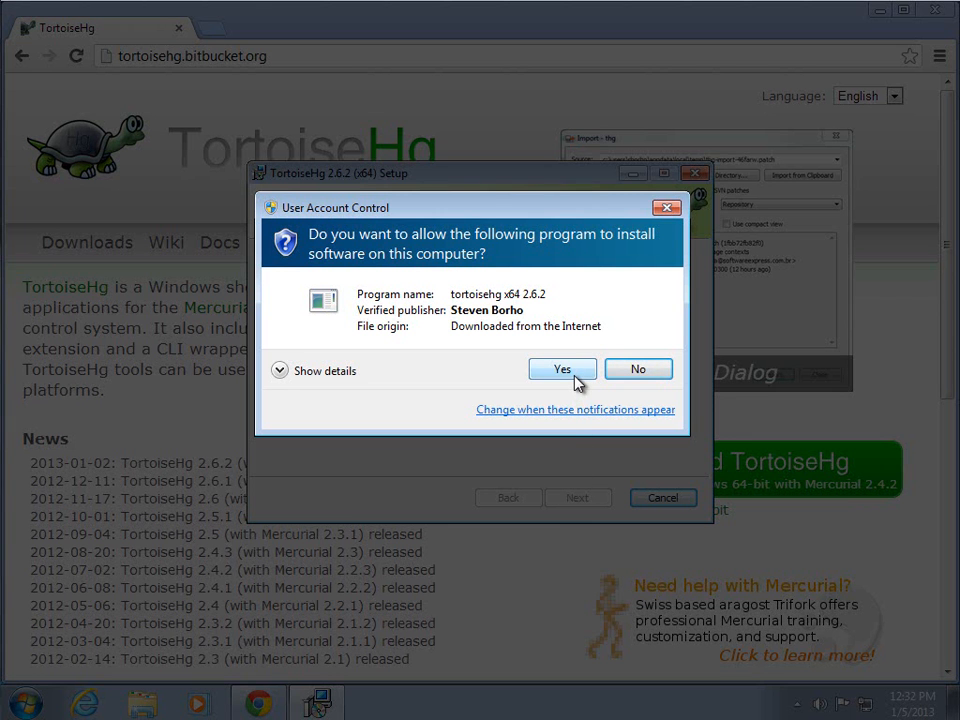
- Grant User Account Control permission and finish the completed TortoiseHg 2.6.2 setup
left_click(562, 369)
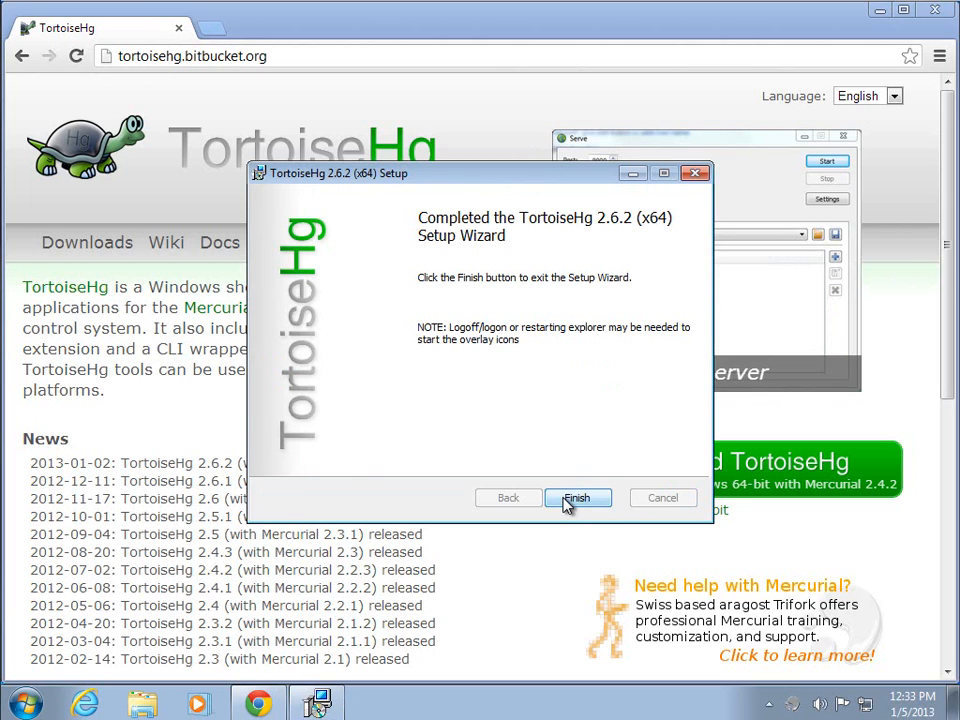
left_click(578, 498)
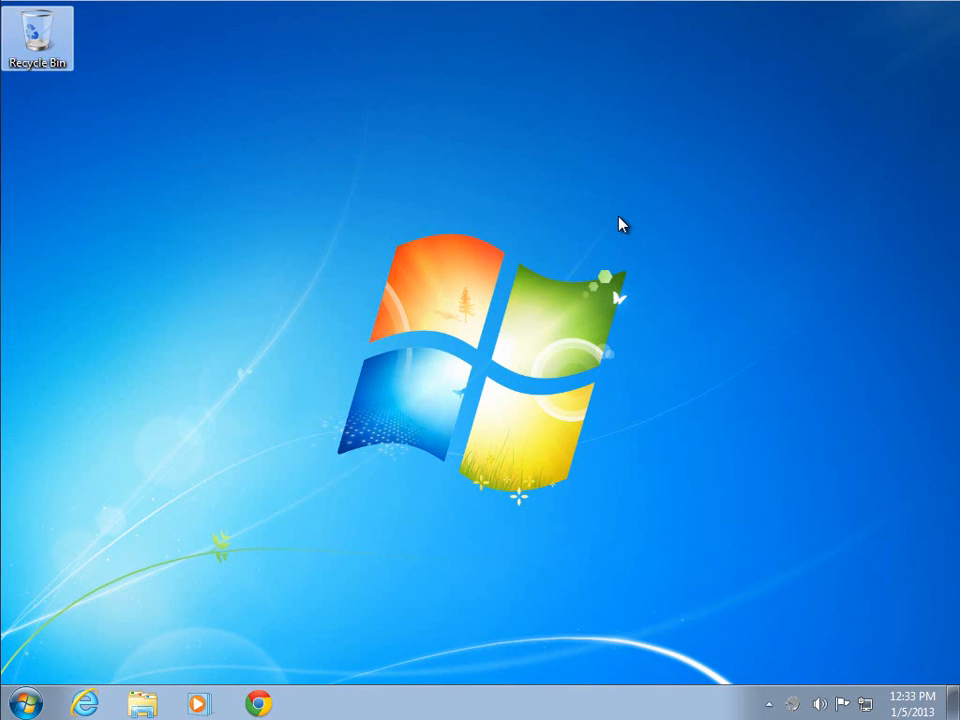
mouse_move(668, 105)
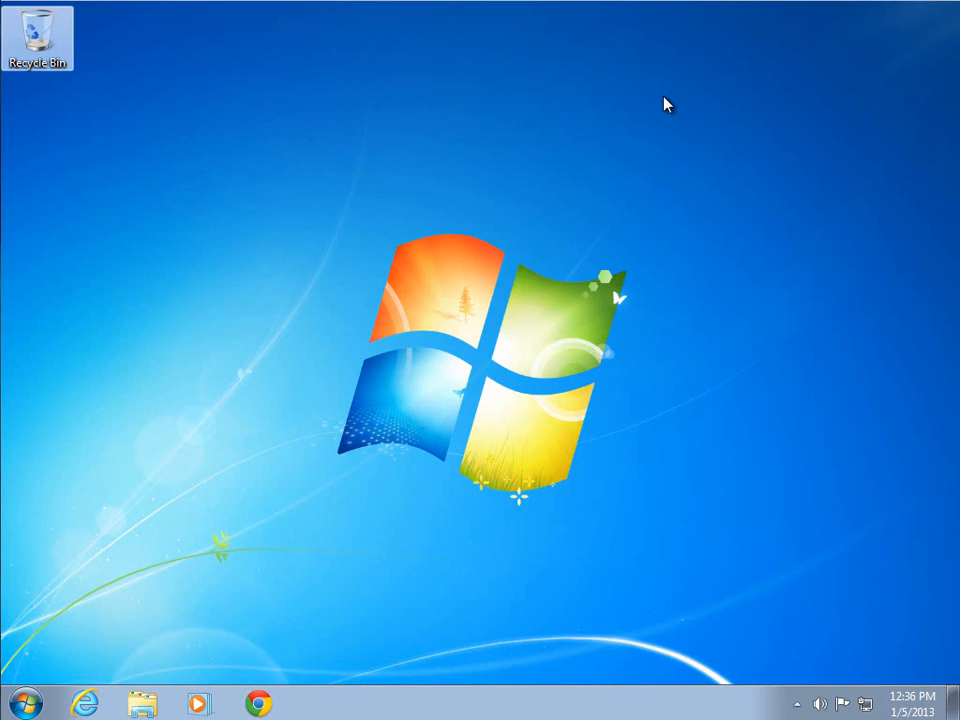
mouse_move(327, 277)
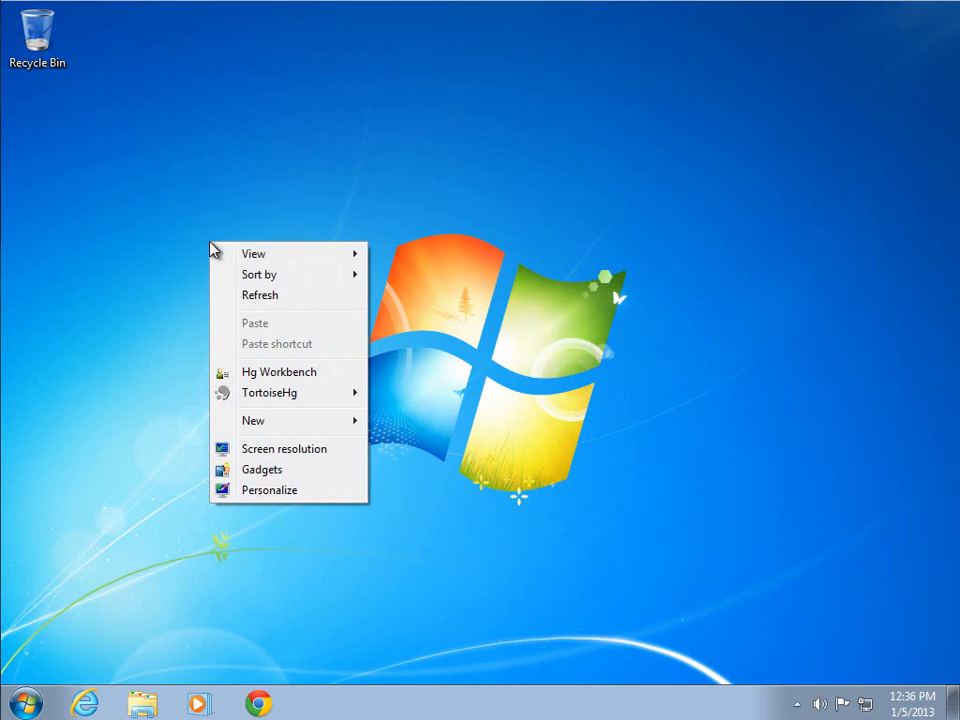
mouse_move(250, 357)
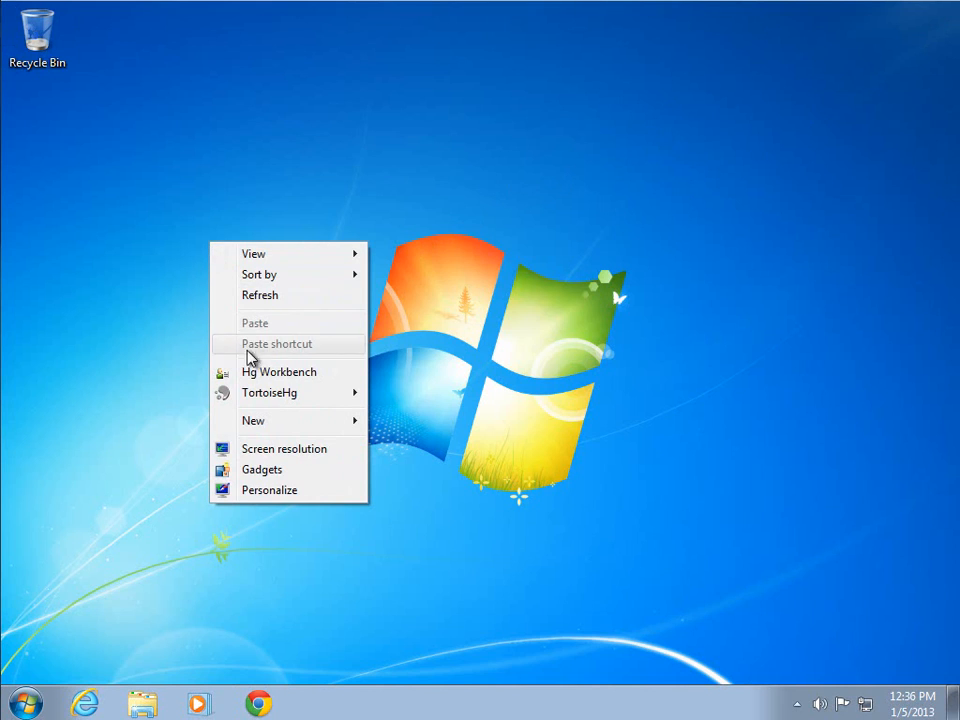
mouse_move(250, 392)
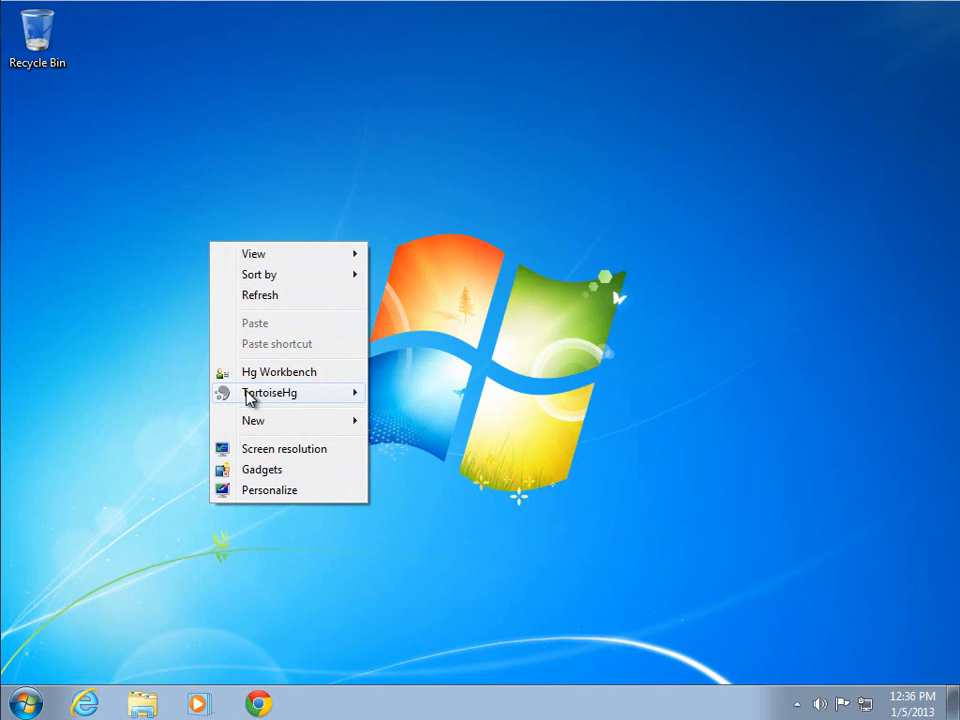